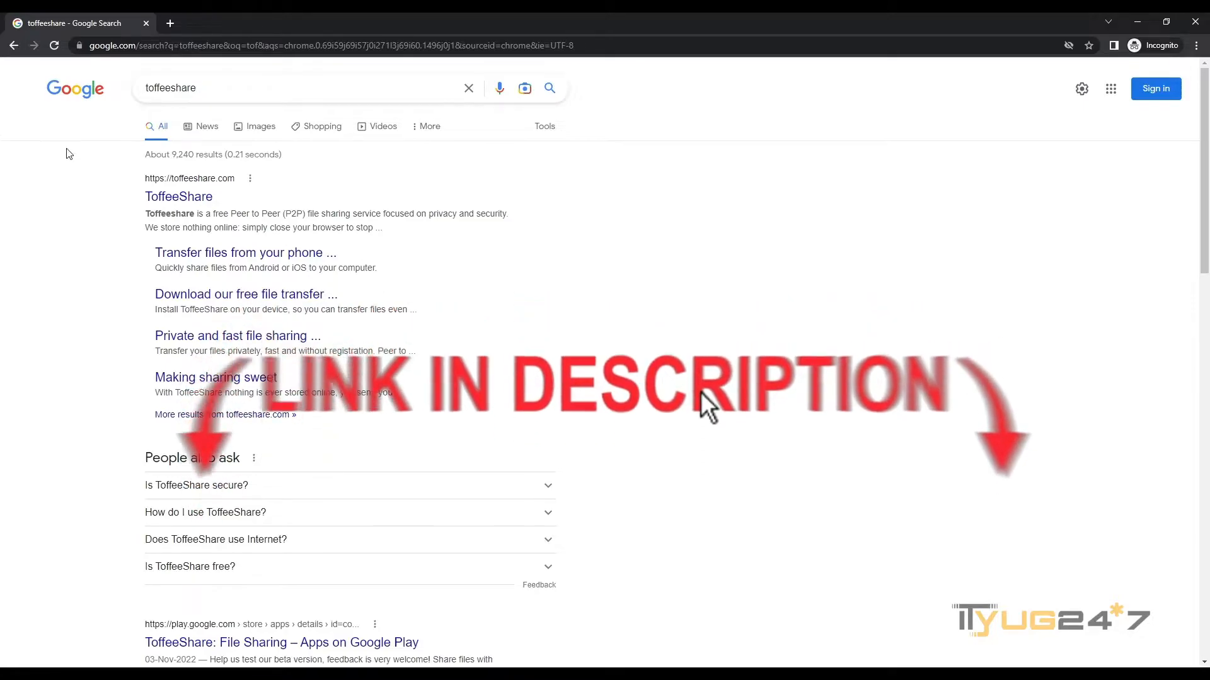
- Open the ToffeeShare website from the Google search results
left_click(178, 197)
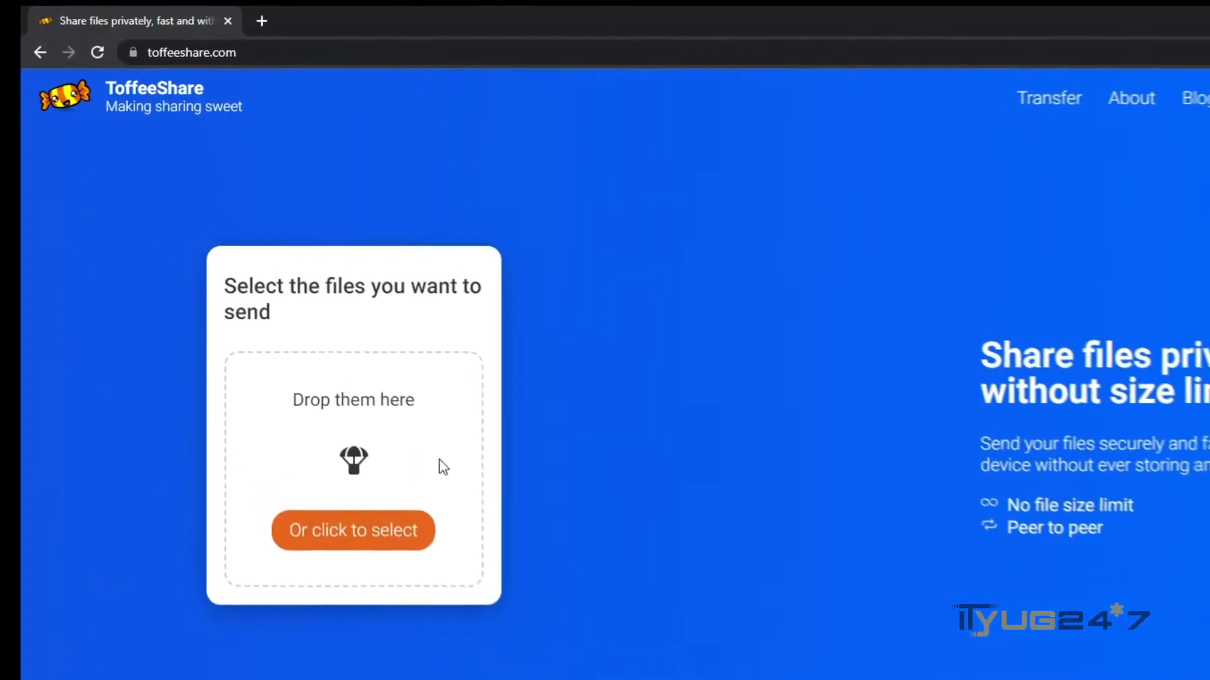
- Select the 455 MB video file to send from the file selection card
left_click(352, 530)
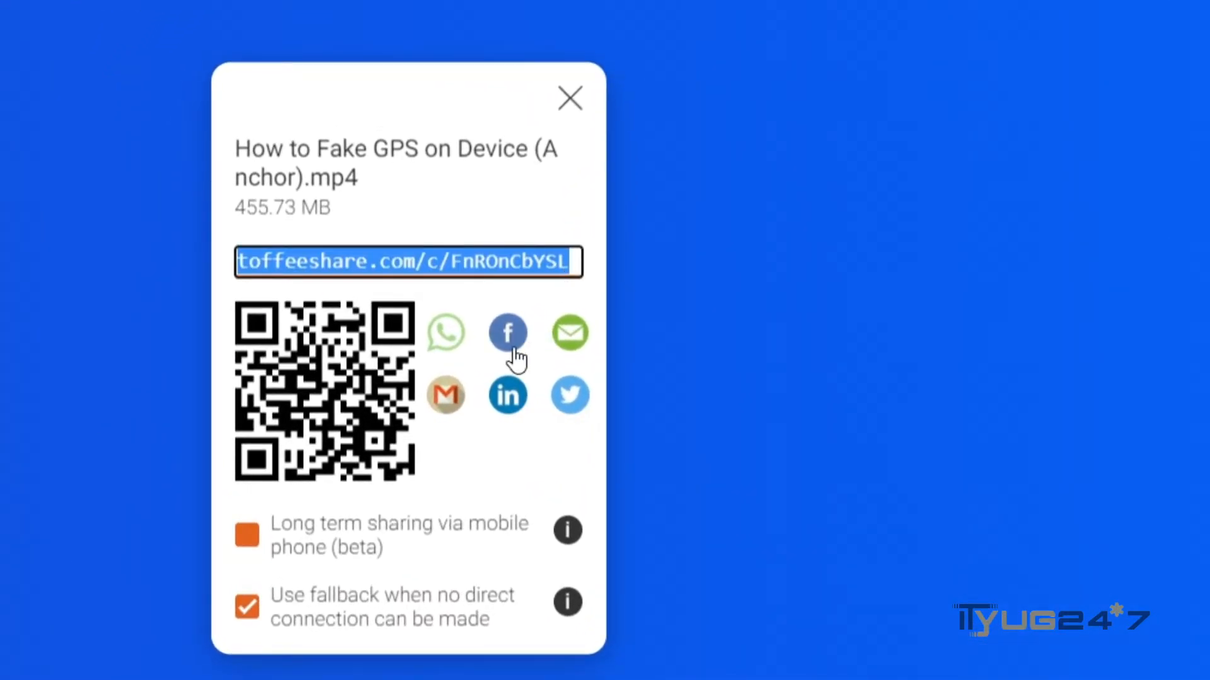
mouse_move(507, 396)
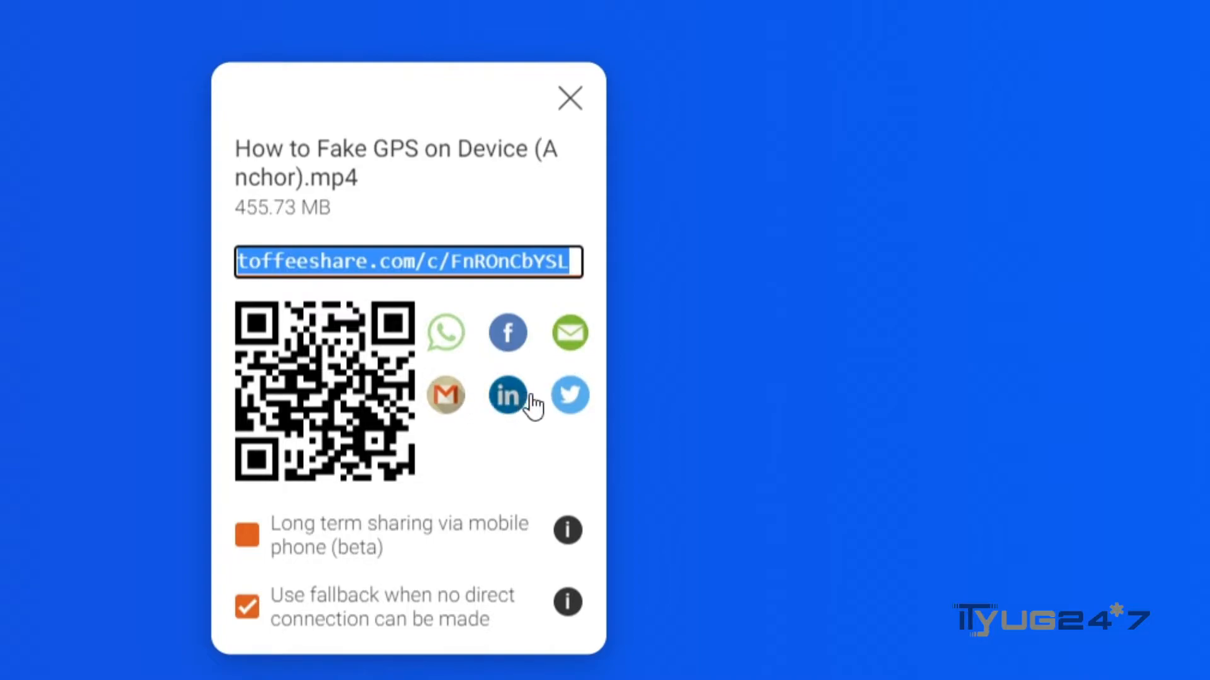
mouse_move(445, 396)
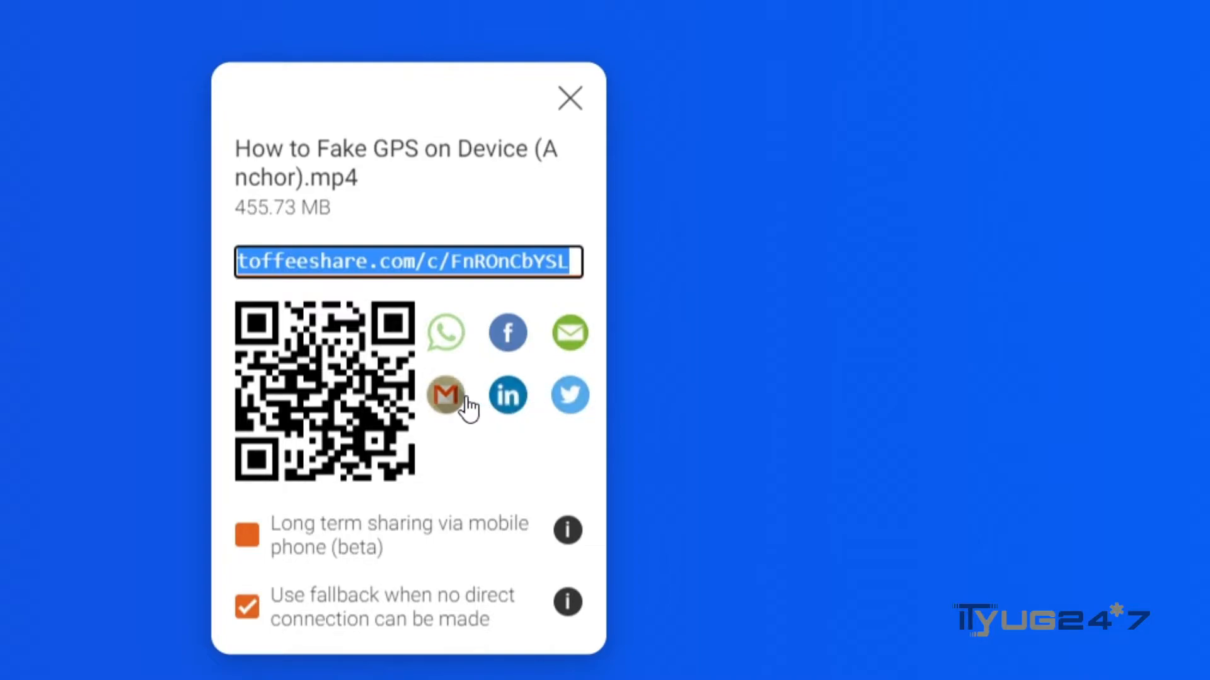
mouse_move(569, 333)
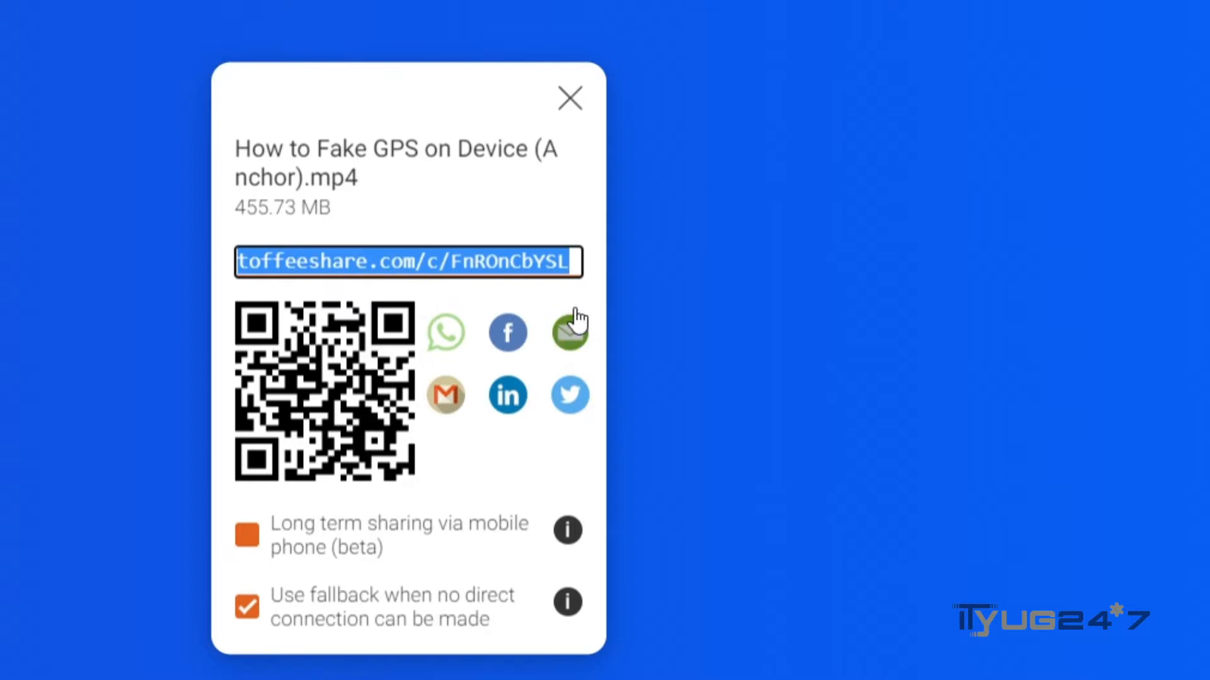